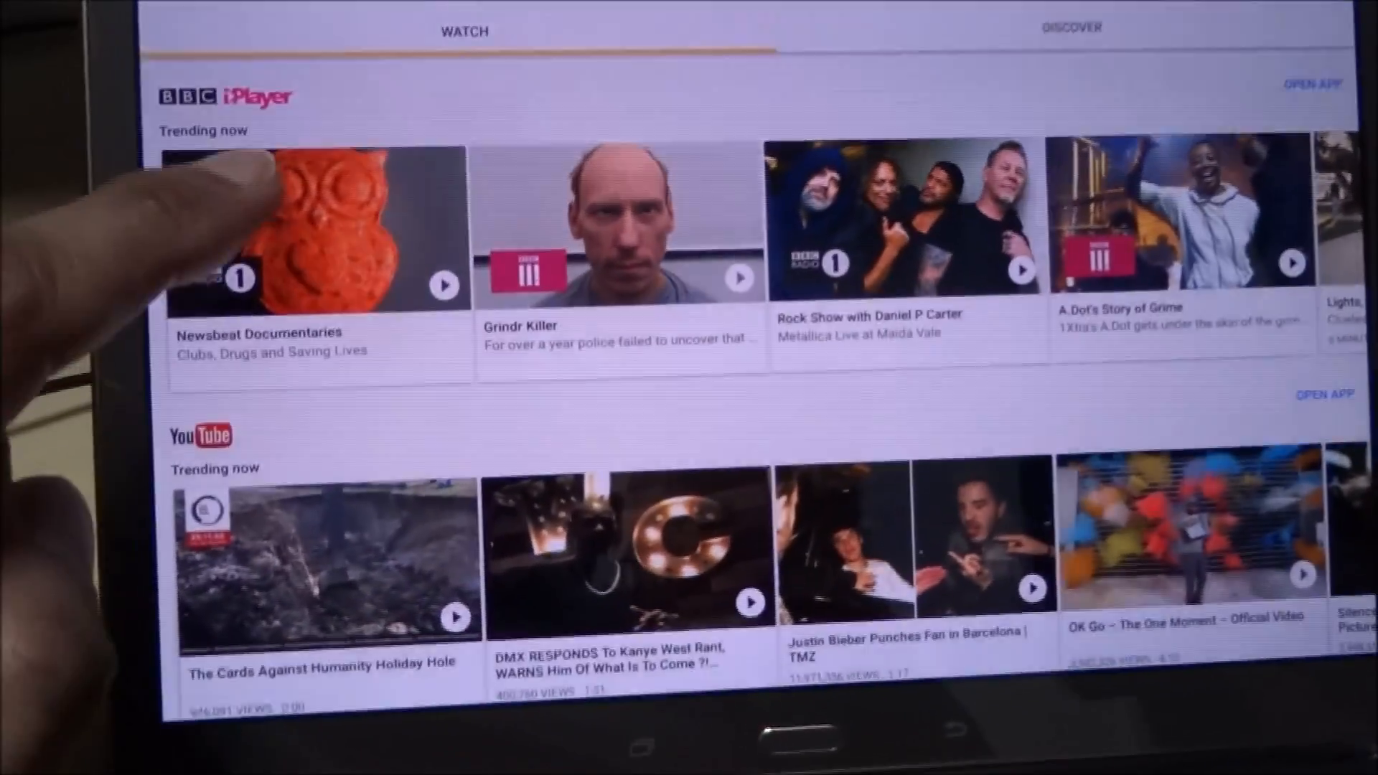
Open the Newsbeat Documentaries 'Clubs, Drugs and Saving Lives' details from BBC iPlayer Trending now
click(314, 227)
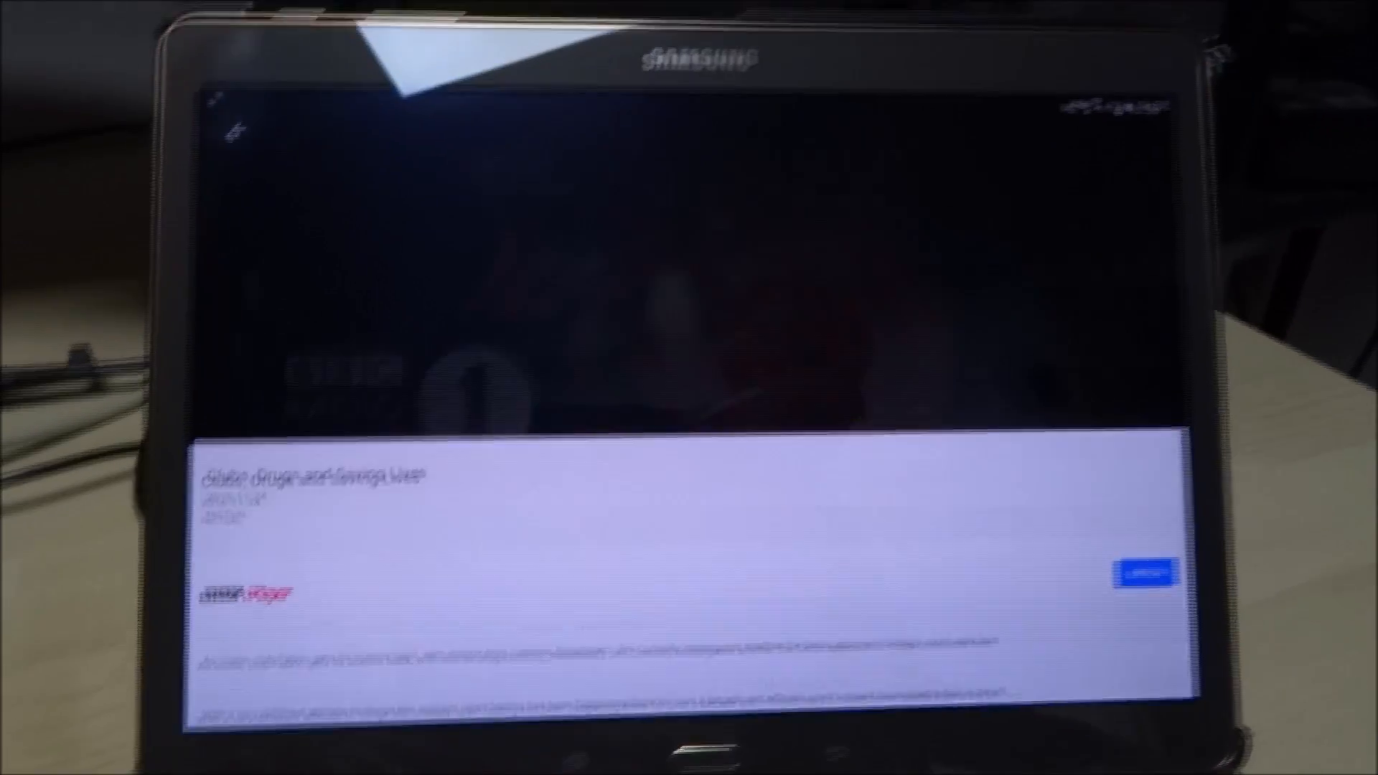